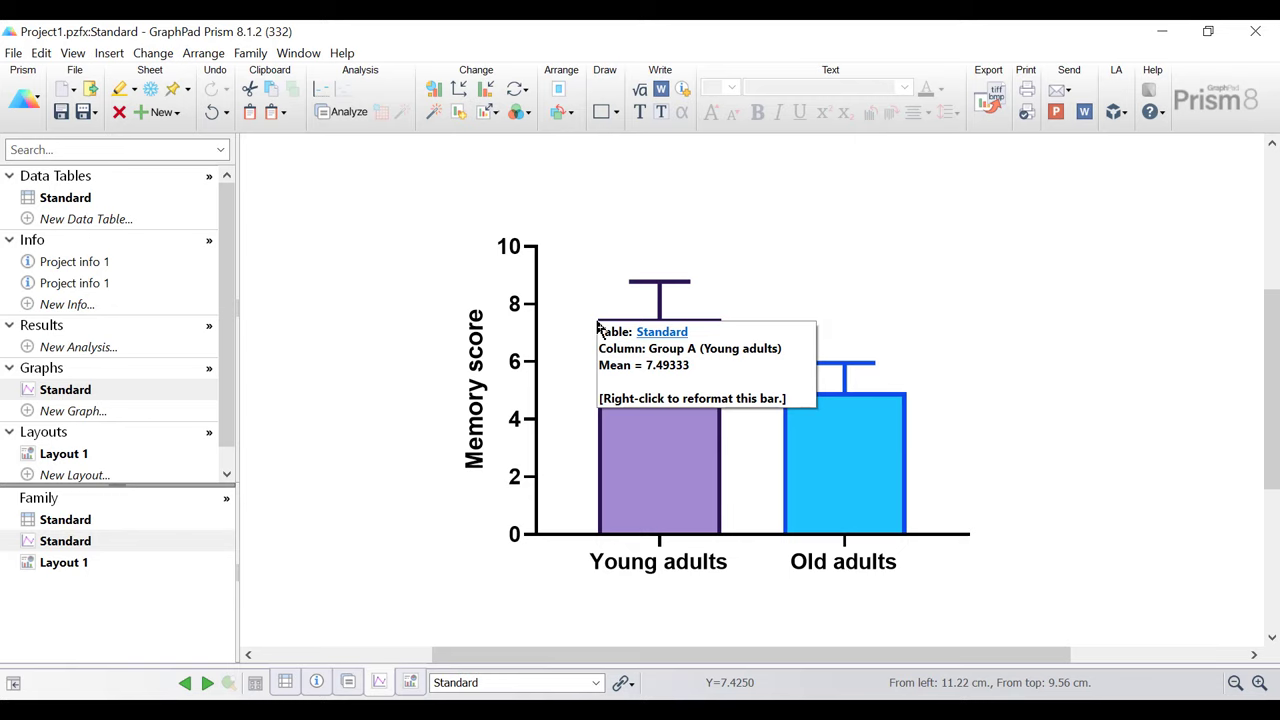
{"action": "mouse_move", "coordinate": [396, 316]}
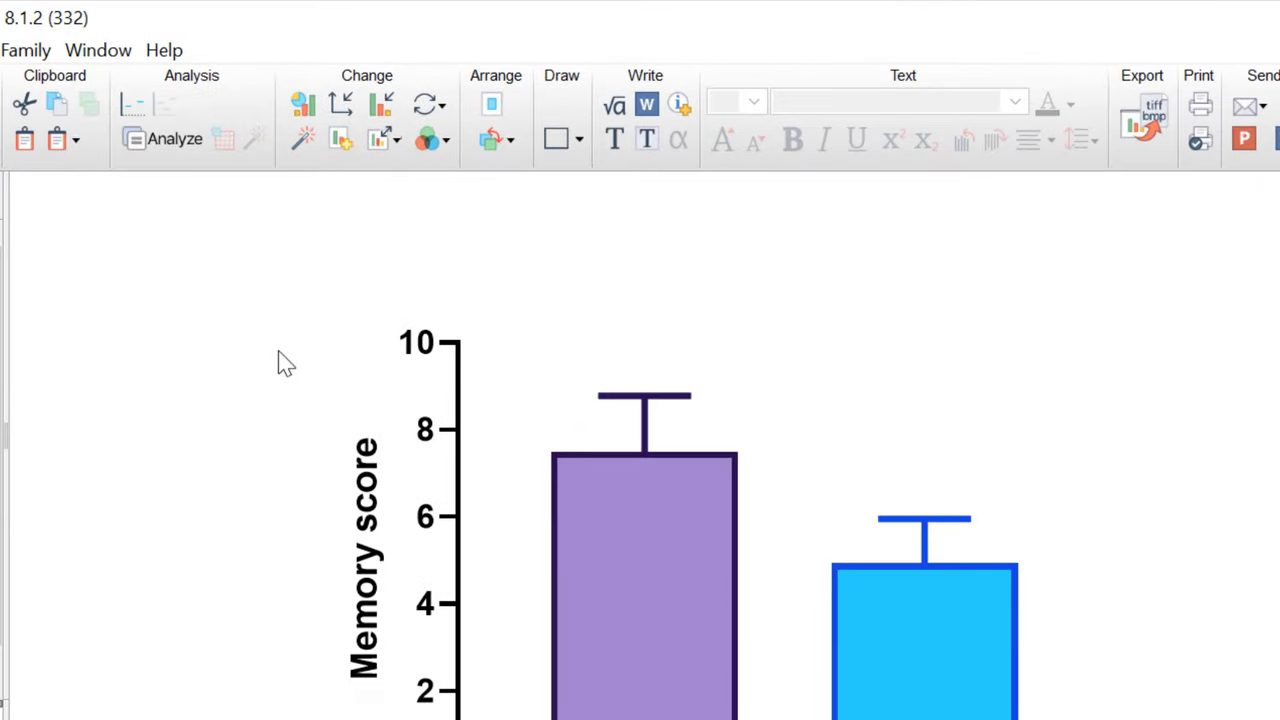
{"action": "mouse_move", "coordinate": [558, 140]}
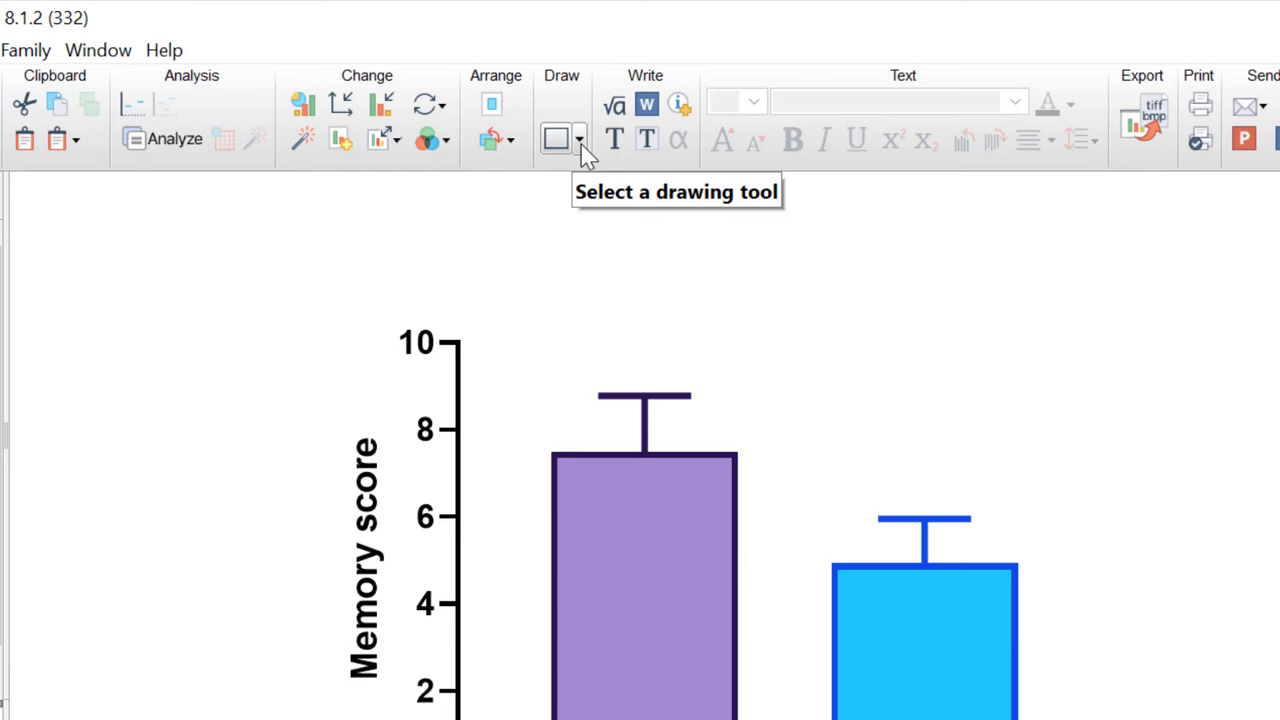
- Reveal the drawing shapes gallery with the capped line with text option
{"action": "left_click", "coordinate": [580, 138]}
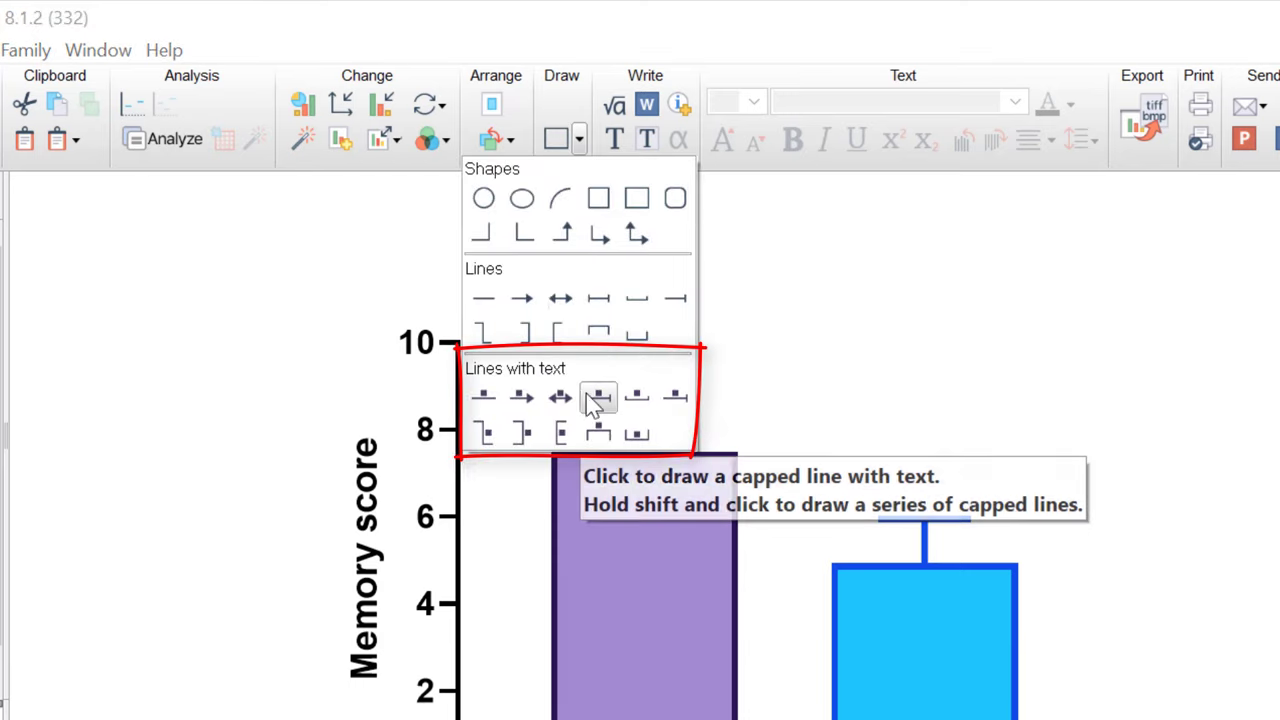
{"action": "mouse_move", "coordinate": [676, 434]}
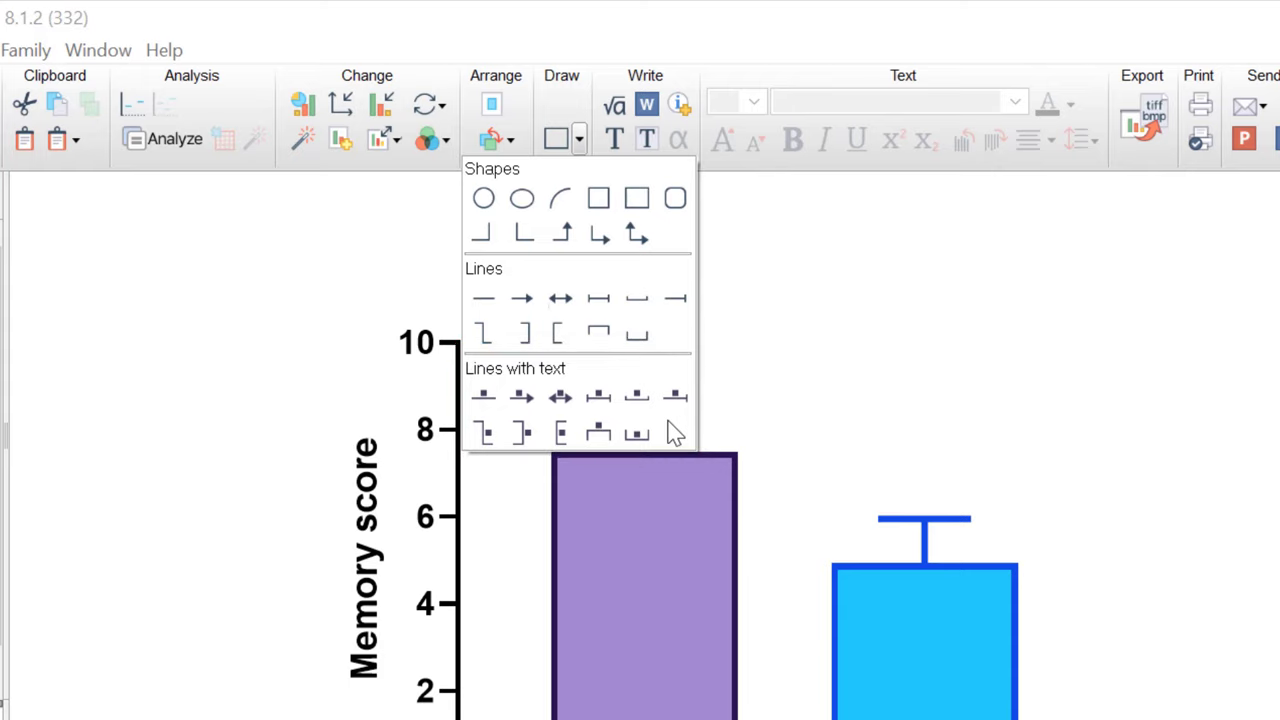
{"action": "mouse_move", "coordinate": [596, 396]}
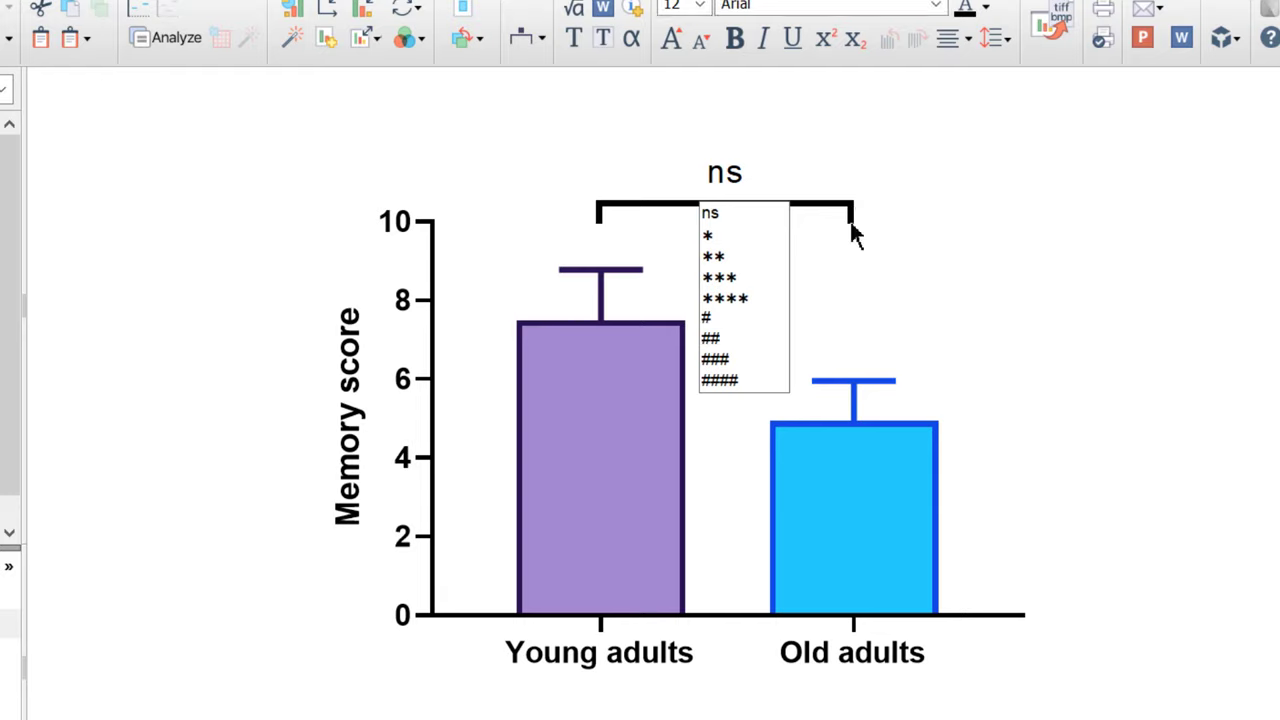
{"action": "mouse_move", "coordinate": [840, 224]}
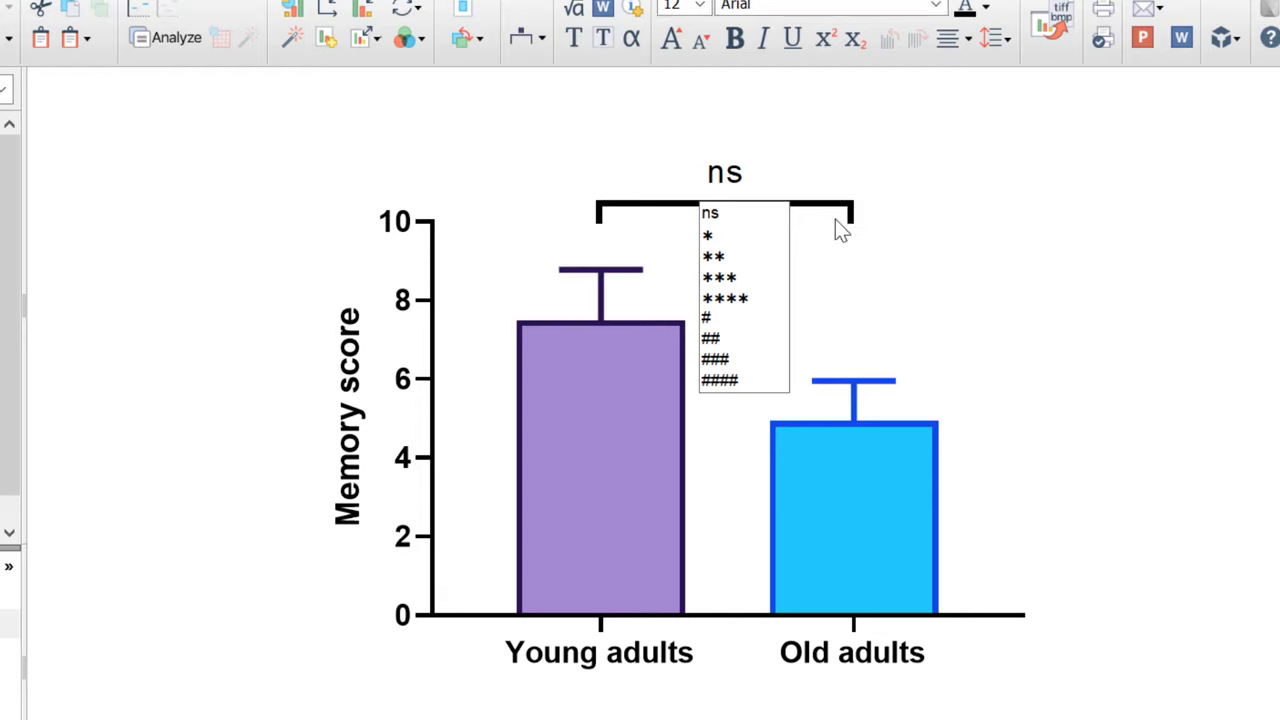
- Label the capped line spanning Young adults and Old adults with a single asterisk and begin editing it
{"action": "left_click", "coordinate": [708, 236]}
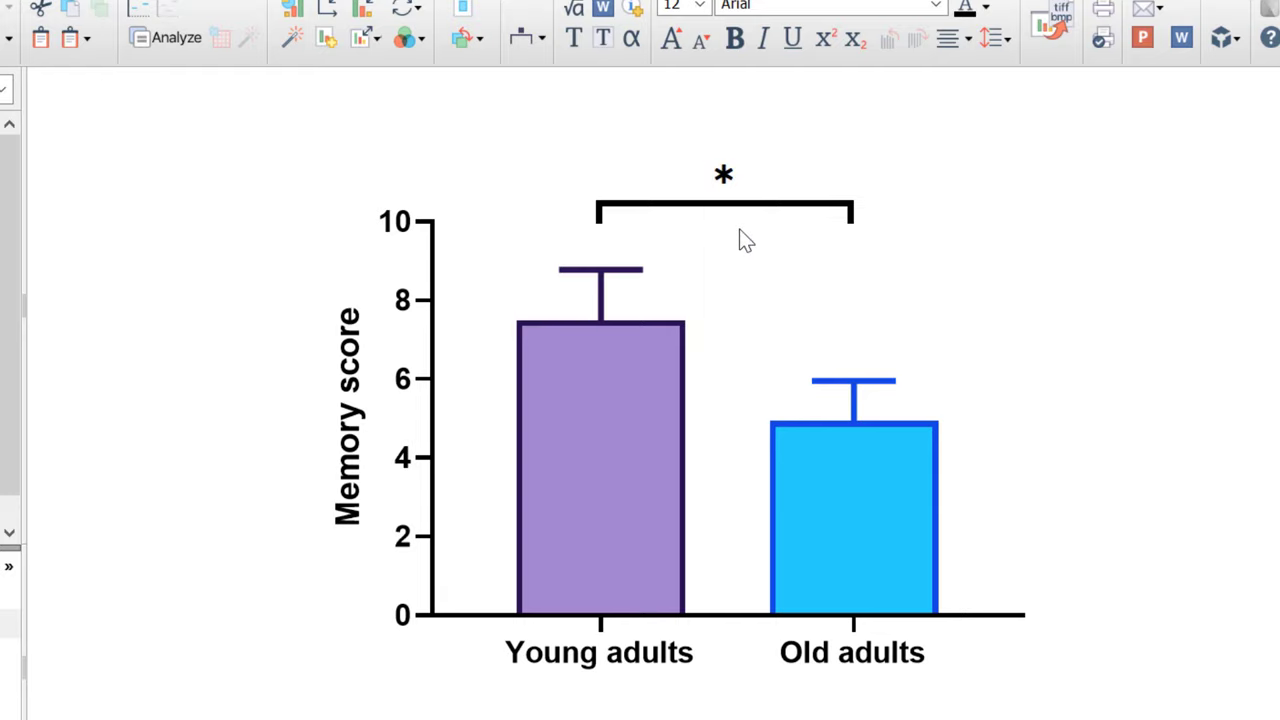
{"action": "left_click", "coordinate": [724, 172]}
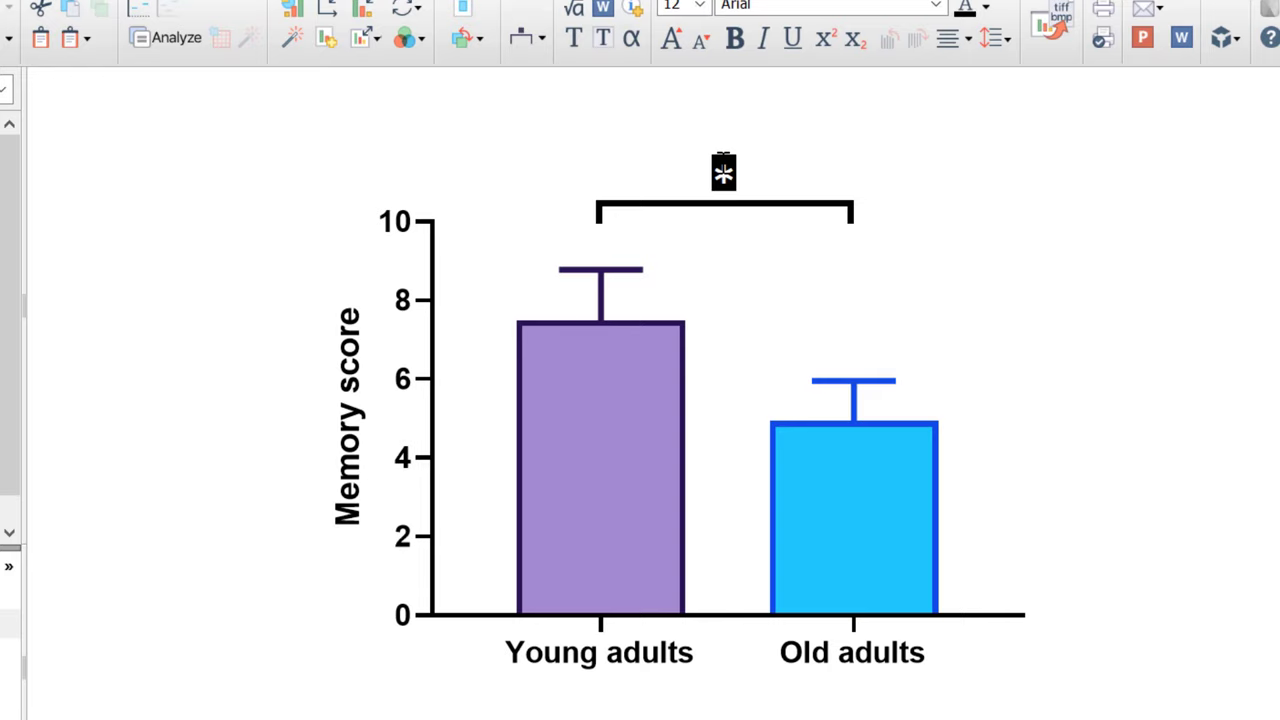
- Replace the bracket's asterisk label with the text P<0.05
{"action": "type", "text": "P<0.05"}
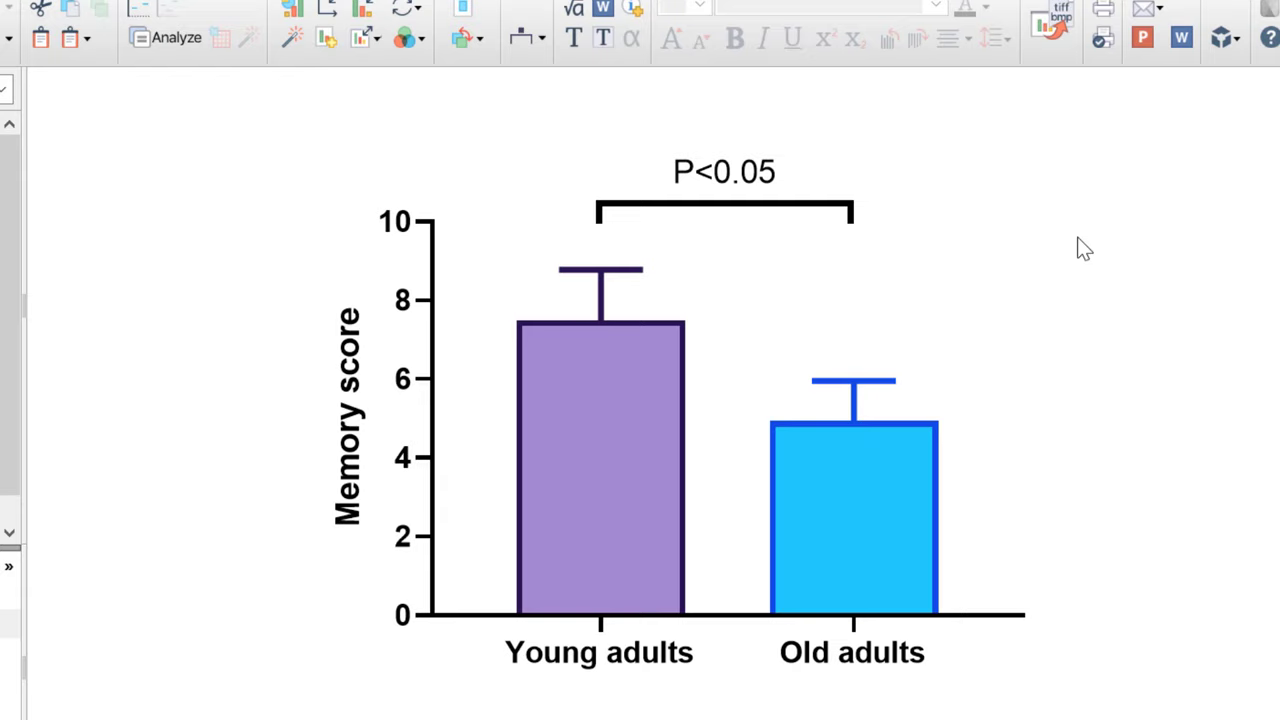
{"action": "left_click", "coordinate": [724, 204]}
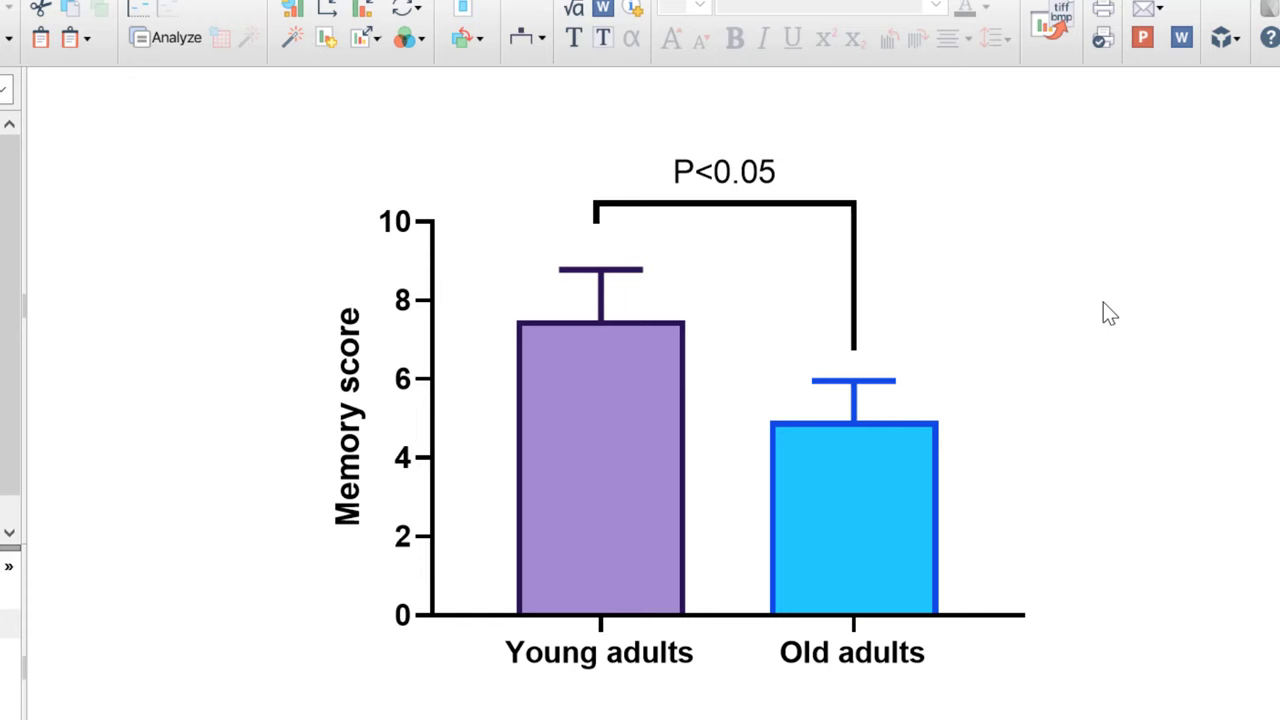
{"action": "mouse_move", "coordinate": [852, 222]}
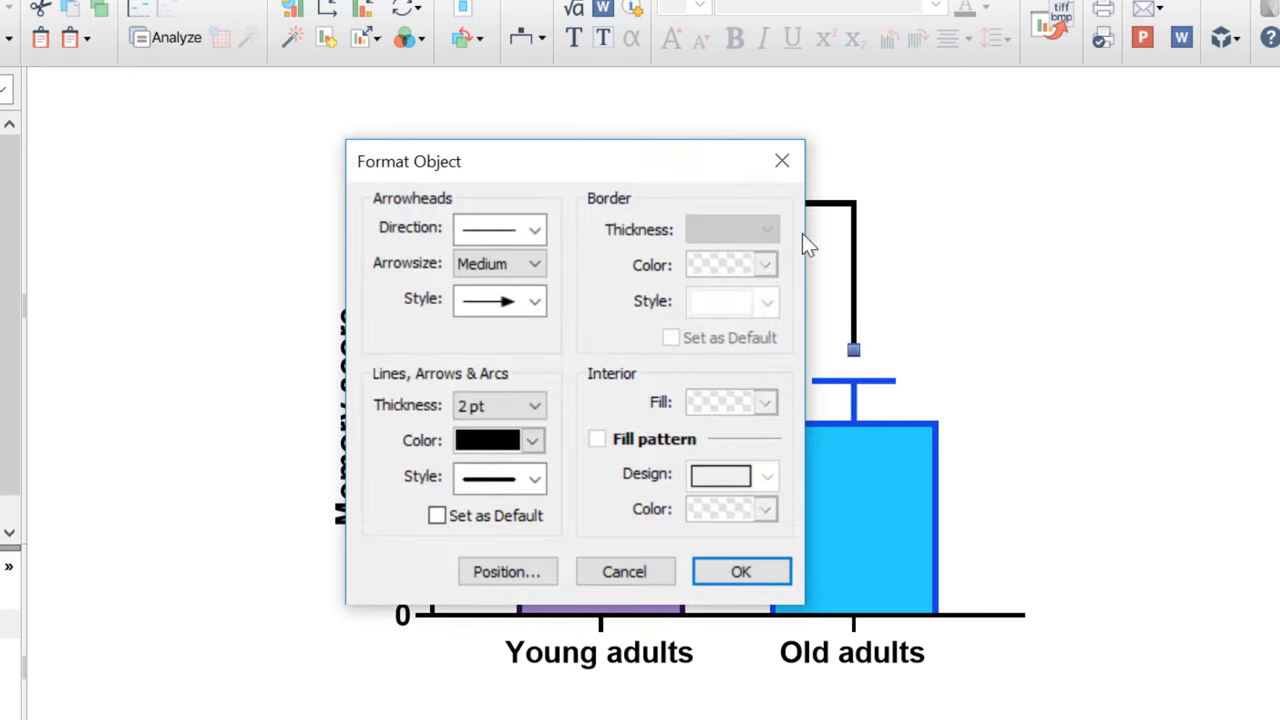
- Confirm the bracket's Format Object line settings unchanged with OK
{"action": "left_click", "coordinate": [740, 572]}
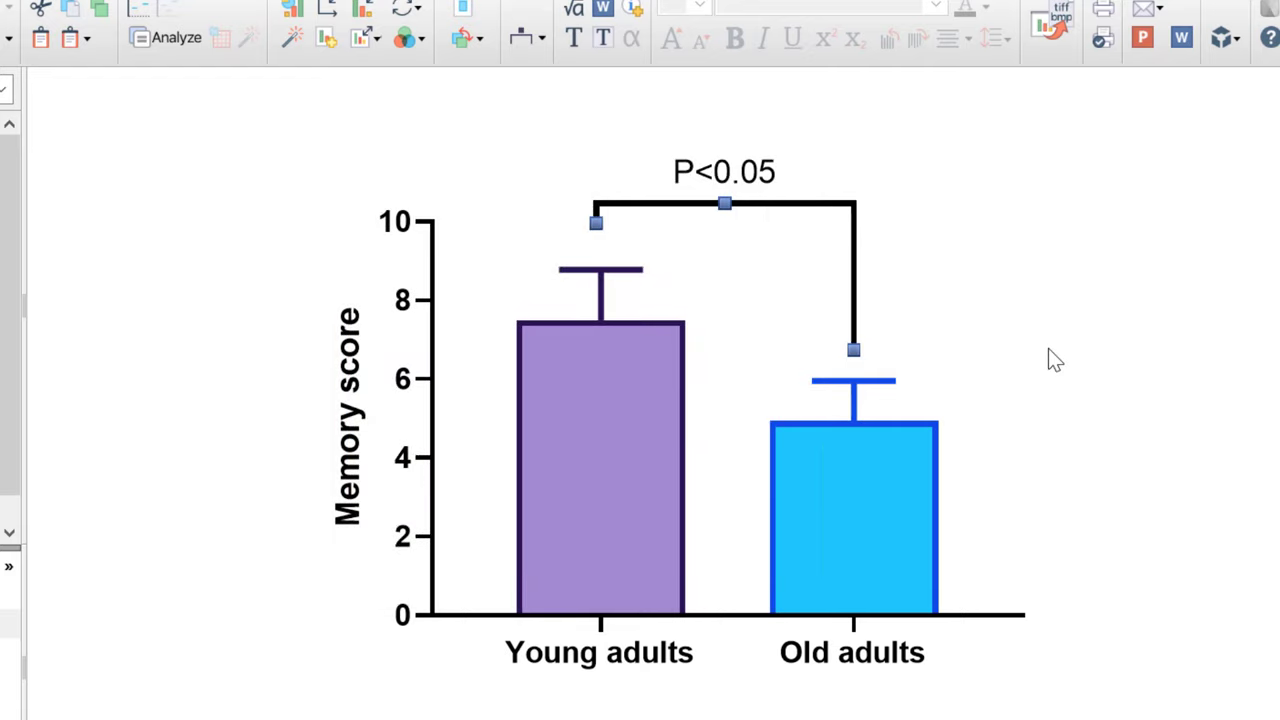
{"action": "mouse_move", "coordinate": [1030, 356]}
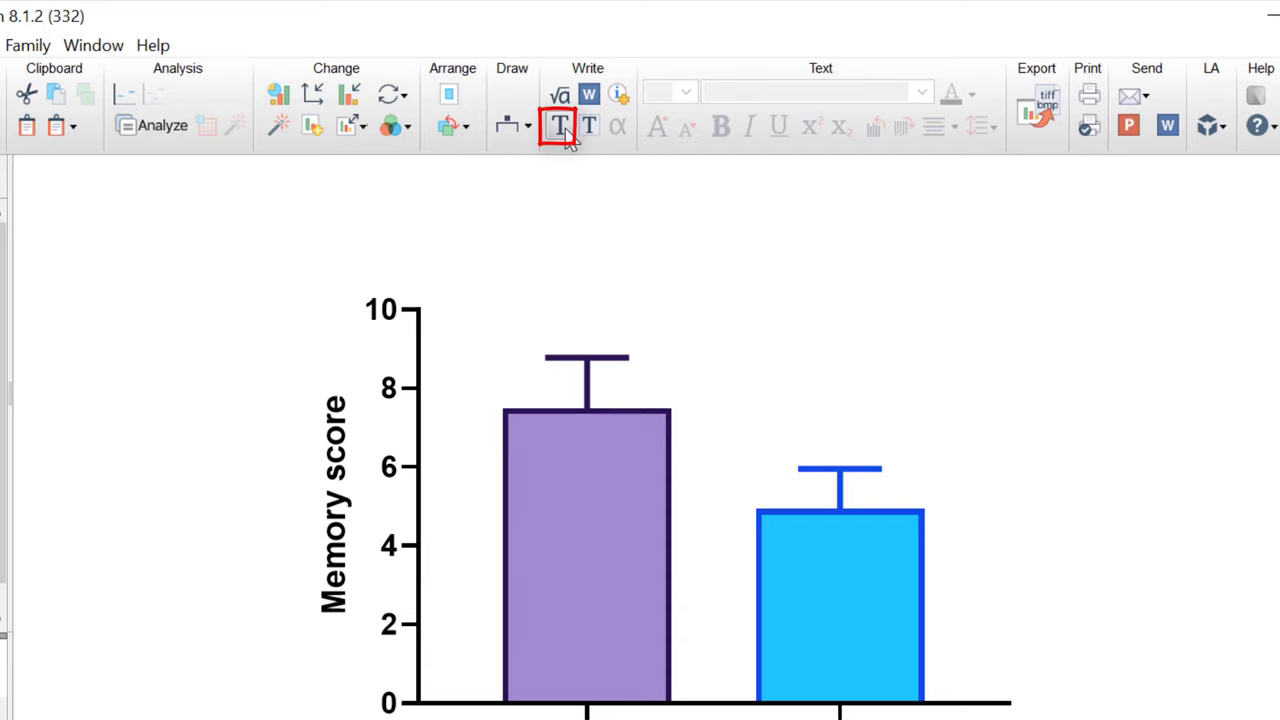
- Add a size-20 asterisk text label just above the Young adults error bar
{"action": "left_click", "coordinate": [556, 126]}
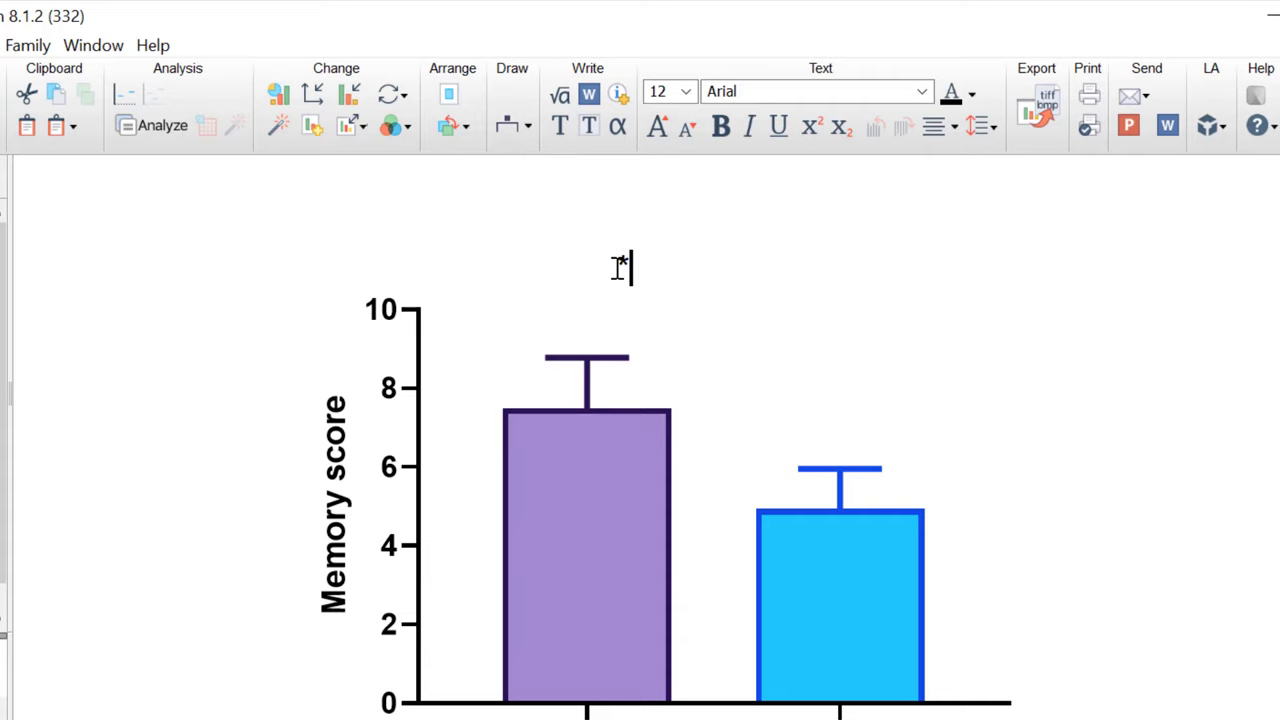
{"action": "left_click", "coordinate": [624, 262]}
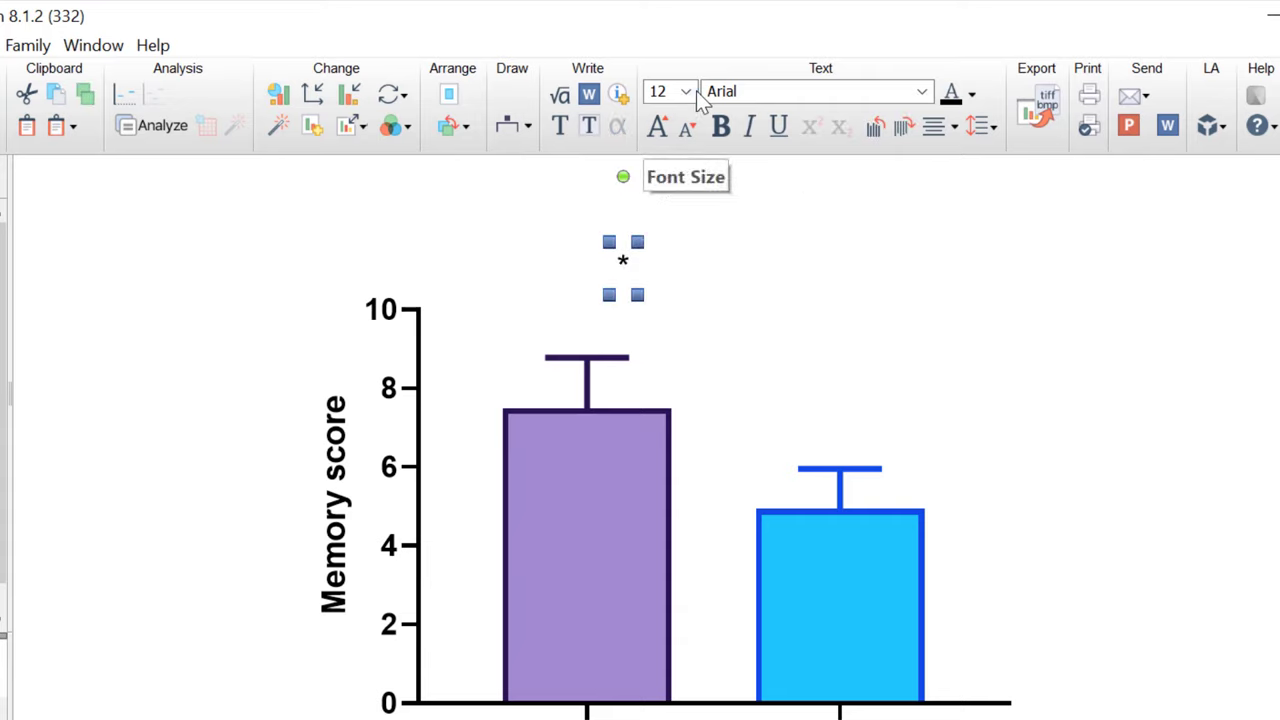
{"action": "left_click", "coordinate": [684, 92]}
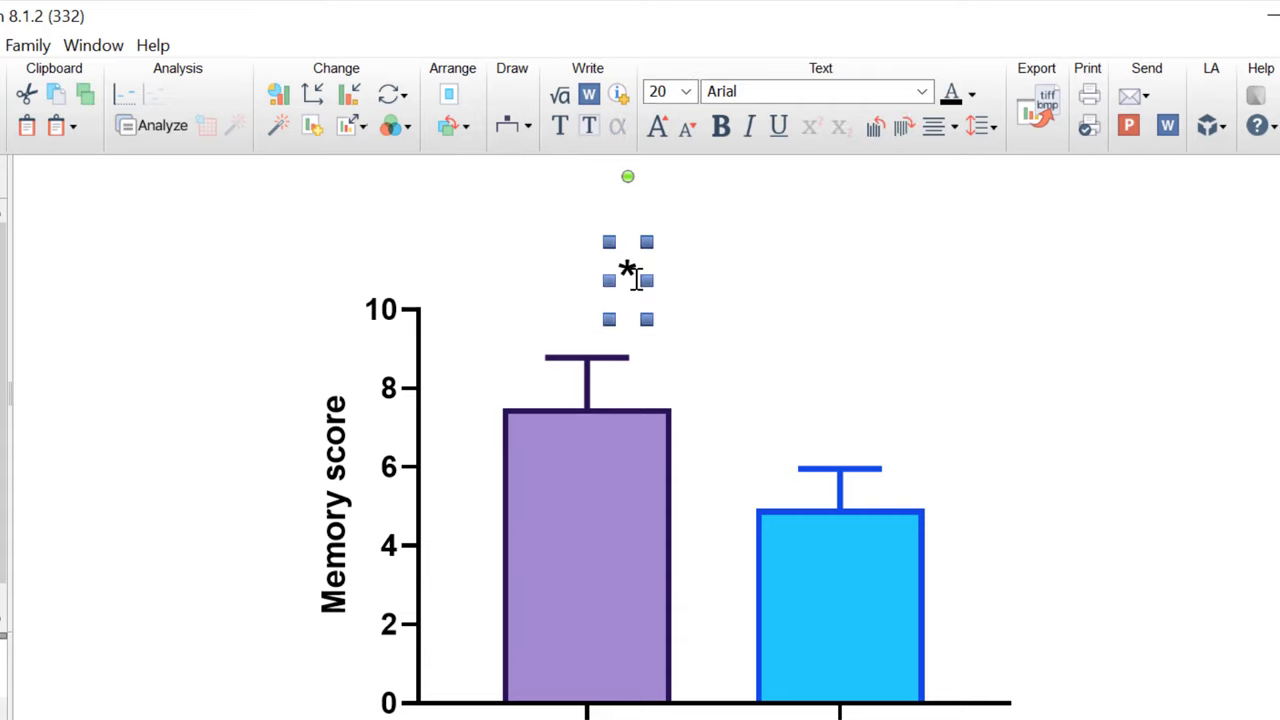
{"action": "left_click_drag", "start_coordinate": [628, 280], "coordinate": [600, 320]}
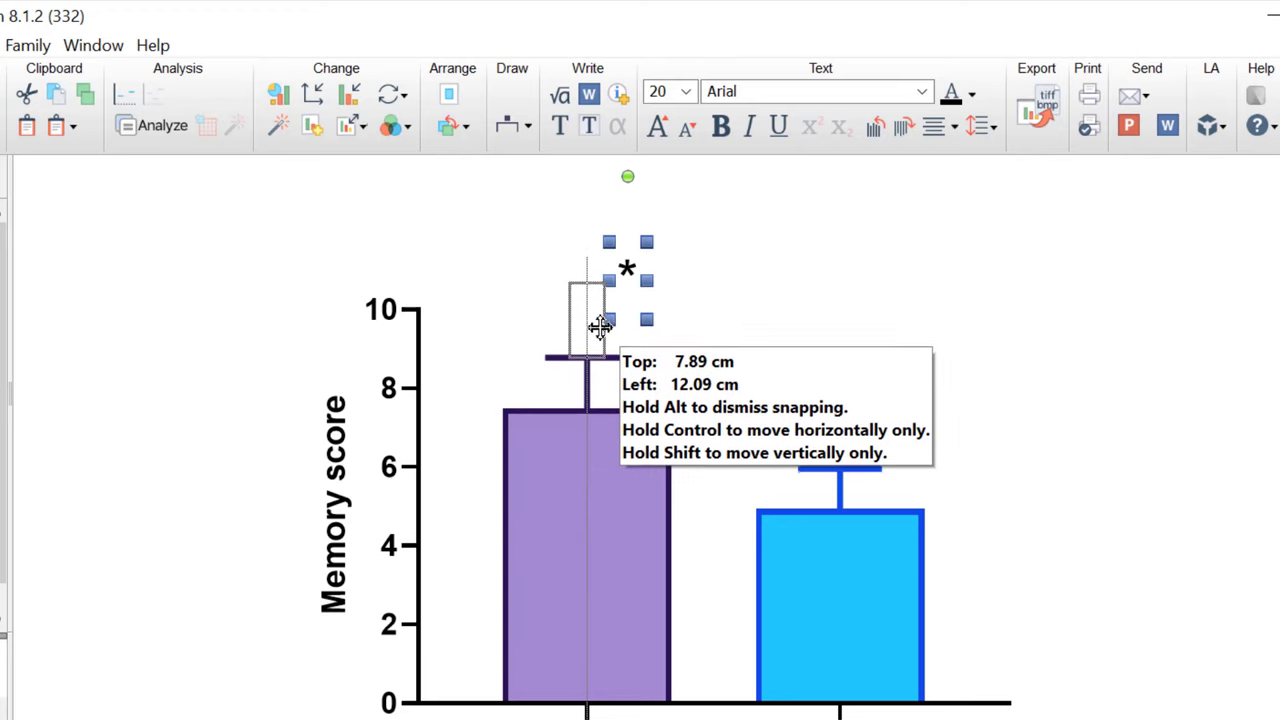